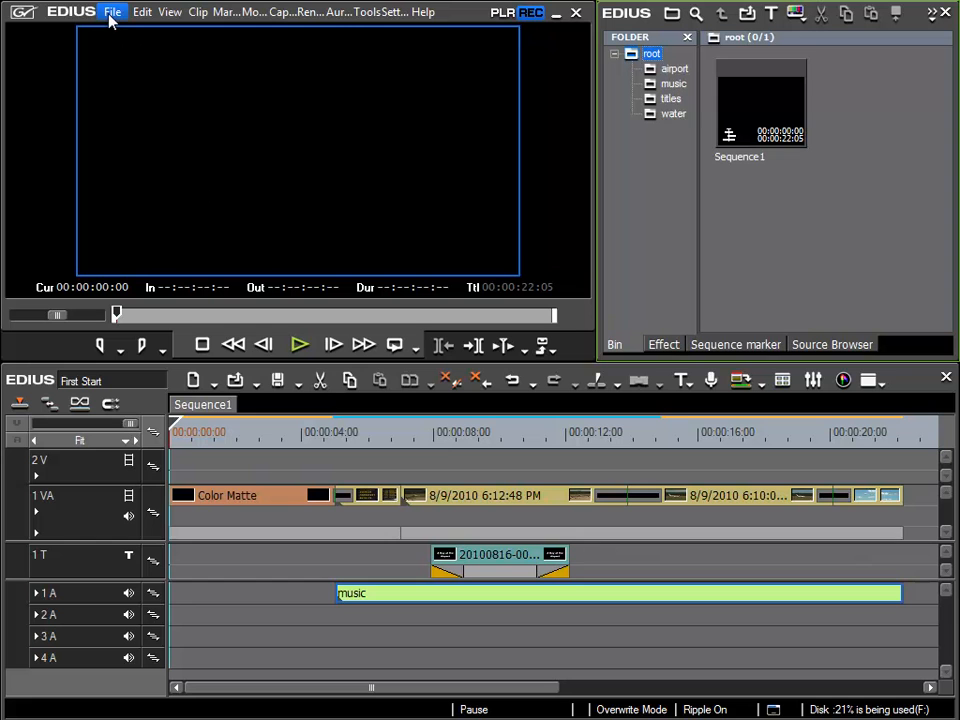
Reach the Print to File exporter list from the File menu.
{"action": "left_click", "coordinate": [112, 12]}
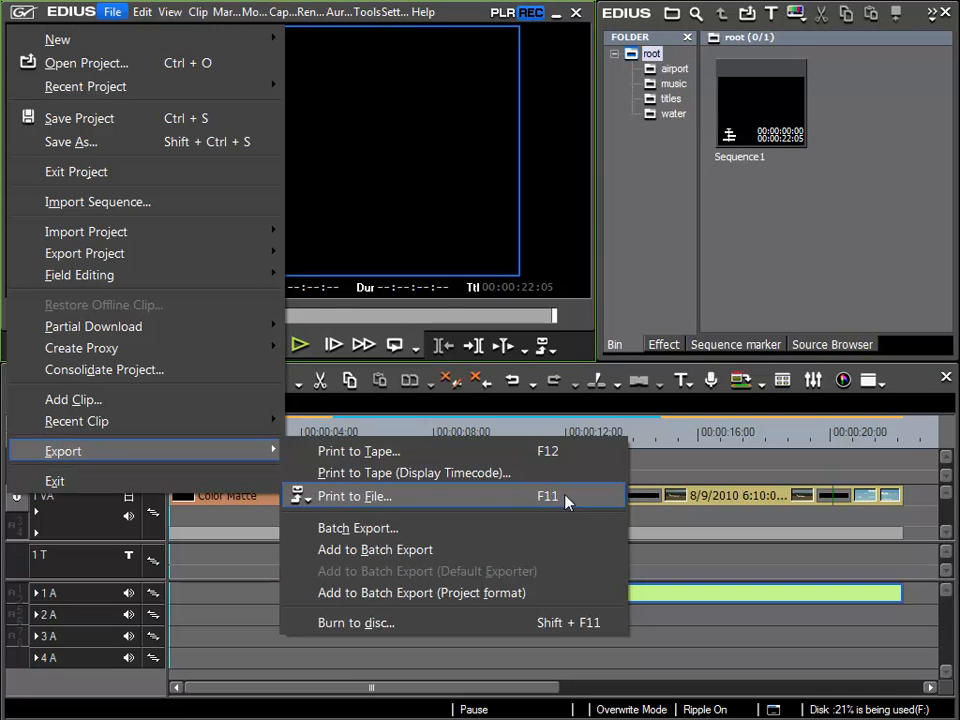
{"action": "left_click", "coordinate": [356, 496]}
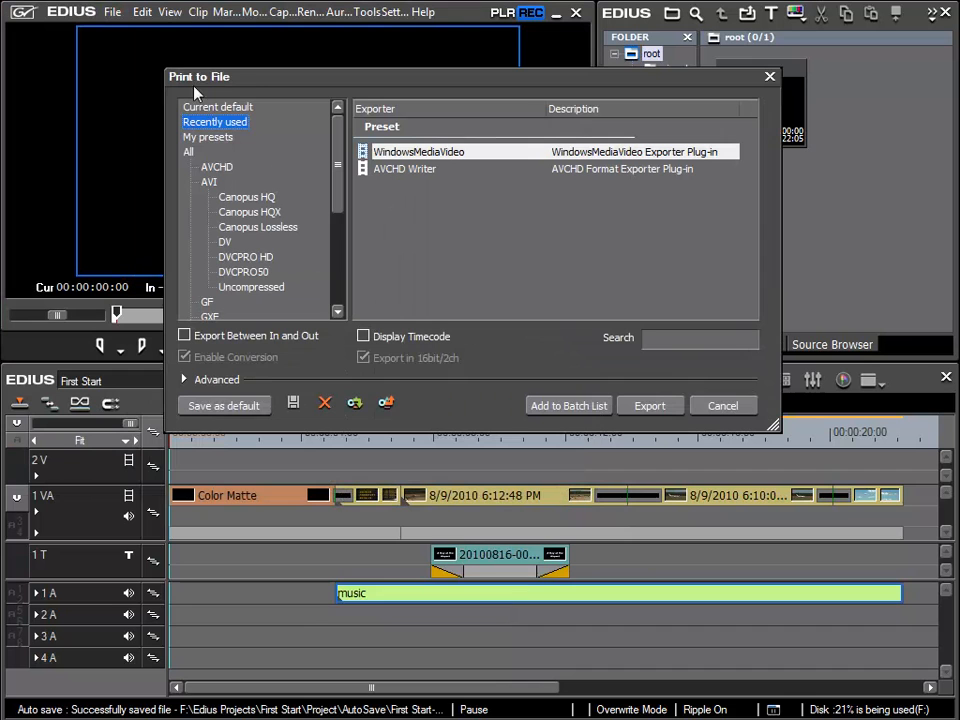
List exporters from all categories and scroll the tree down to Windows Media.
{"action": "left_click", "coordinate": [216, 108]}
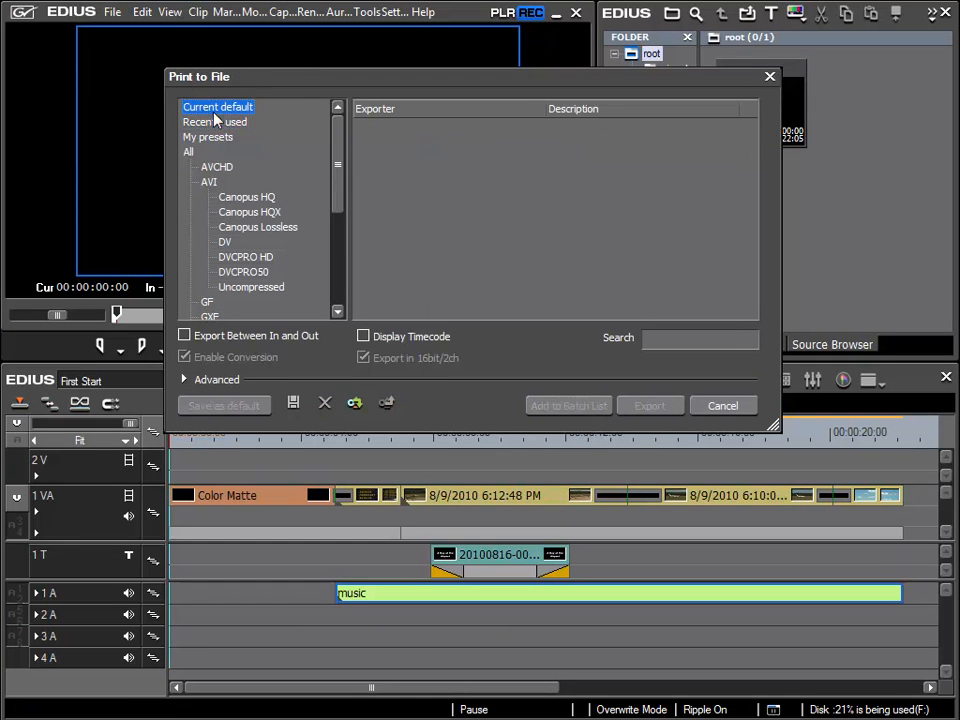
{"action": "left_click", "coordinate": [188, 152]}
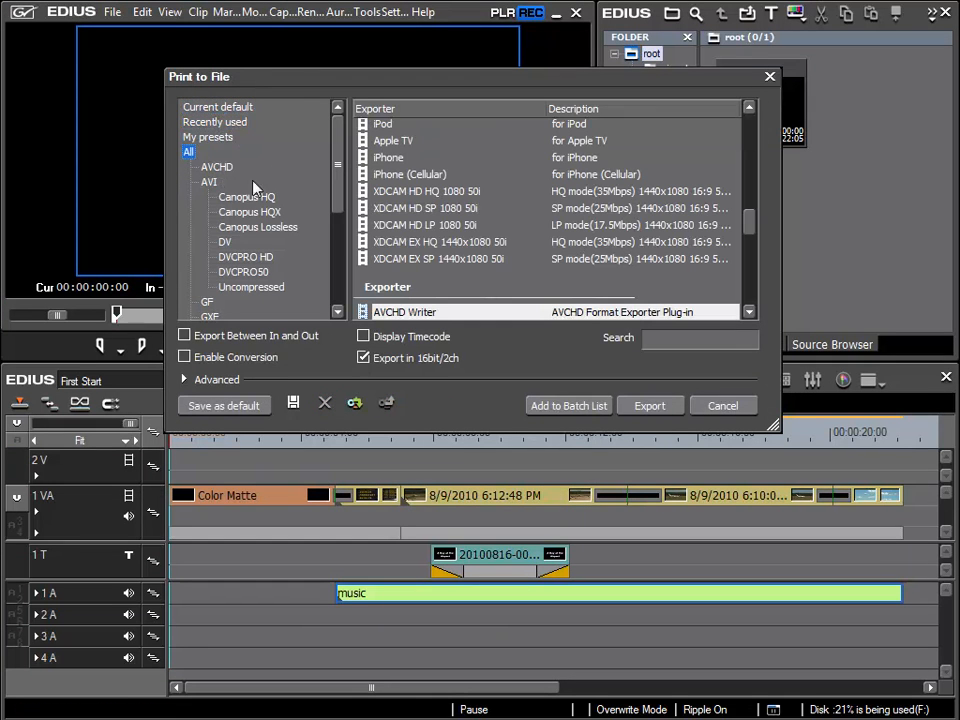
{"action": "scroll", "scroll_direction": "down", "scroll_amount": 3}
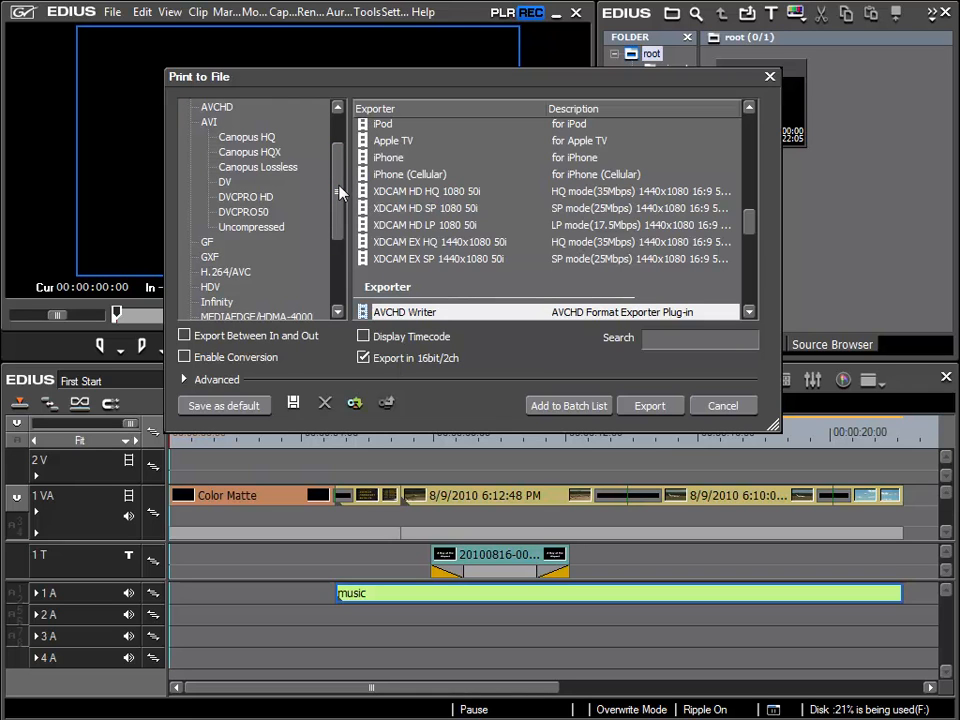
{"action": "scroll", "scroll_direction": "down", "scroll_amount": 3}
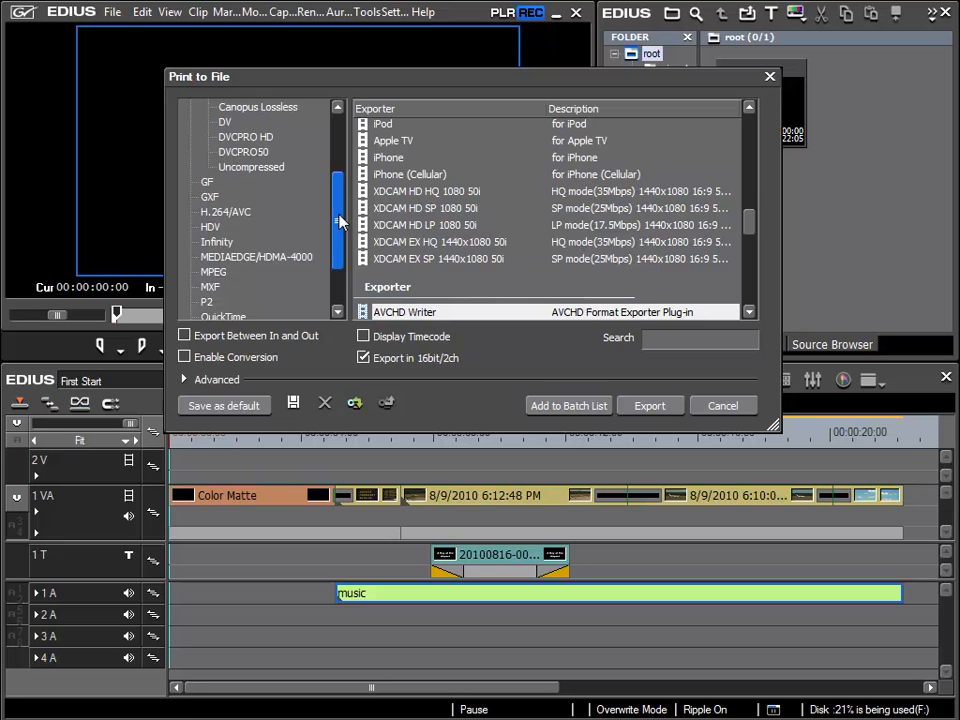
{"action": "scroll", "scroll_direction": "down", "scroll_amount": 3}
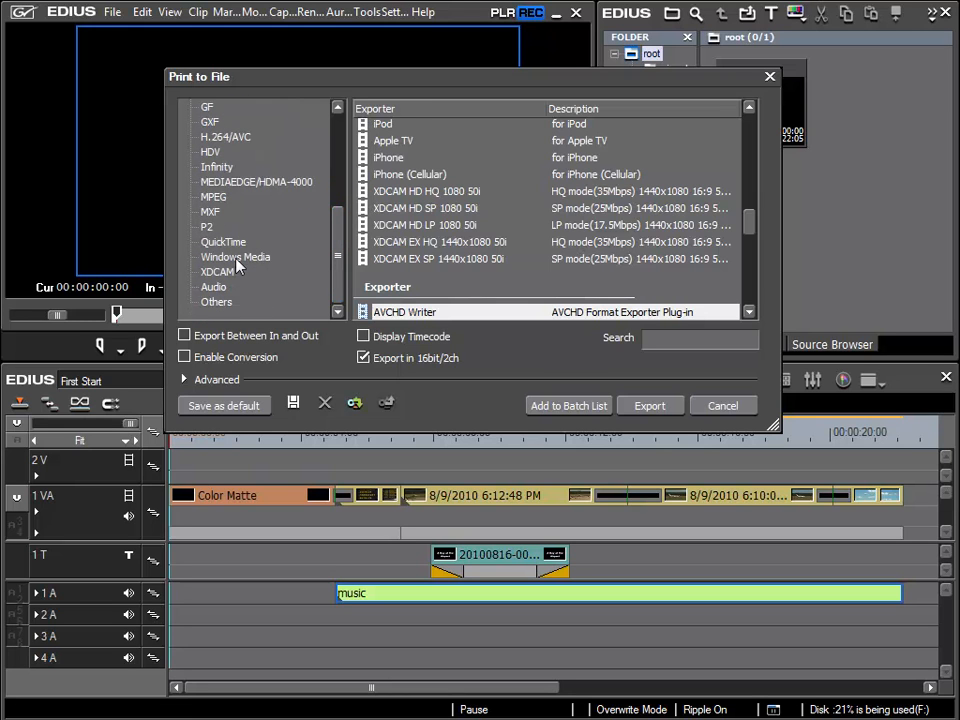
Select WindowsMediaVideo under Windows Media and start the export, naming the file test.wmv.
{"action": "left_click", "coordinate": [236, 256]}
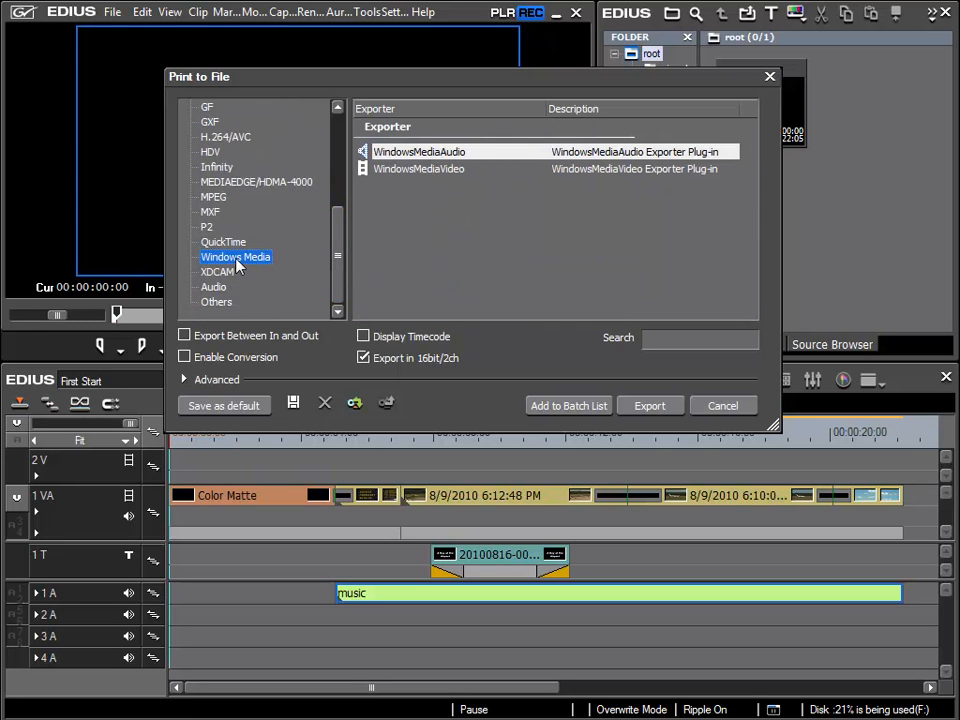
{"action": "mouse_move", "coordinate": [210, 264]}
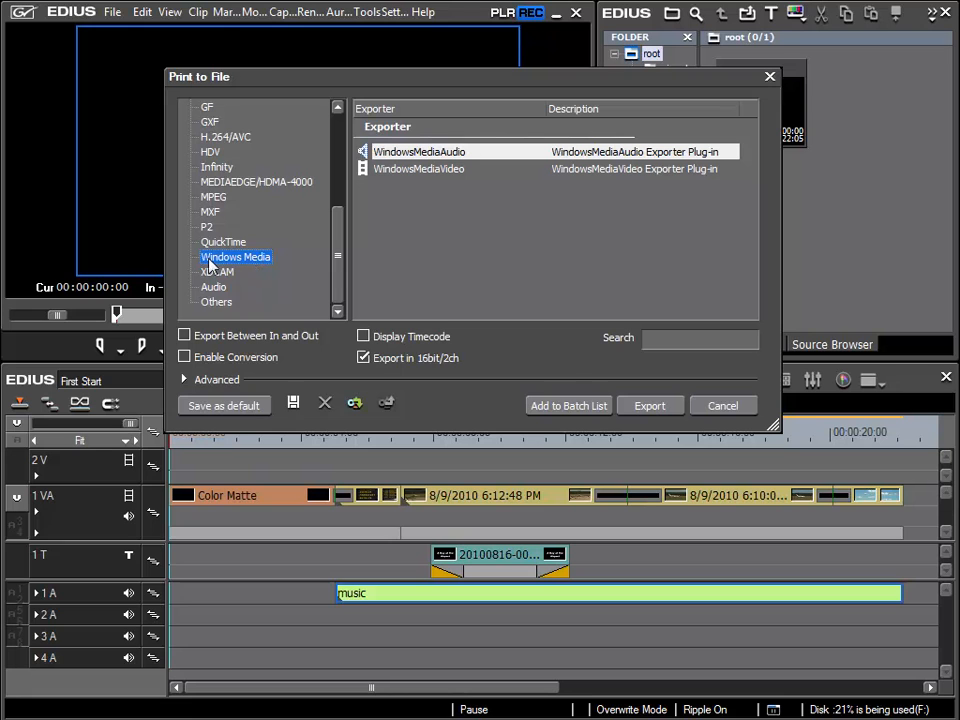
{"action": "mouse_move", "coordinate": [272, 268]}
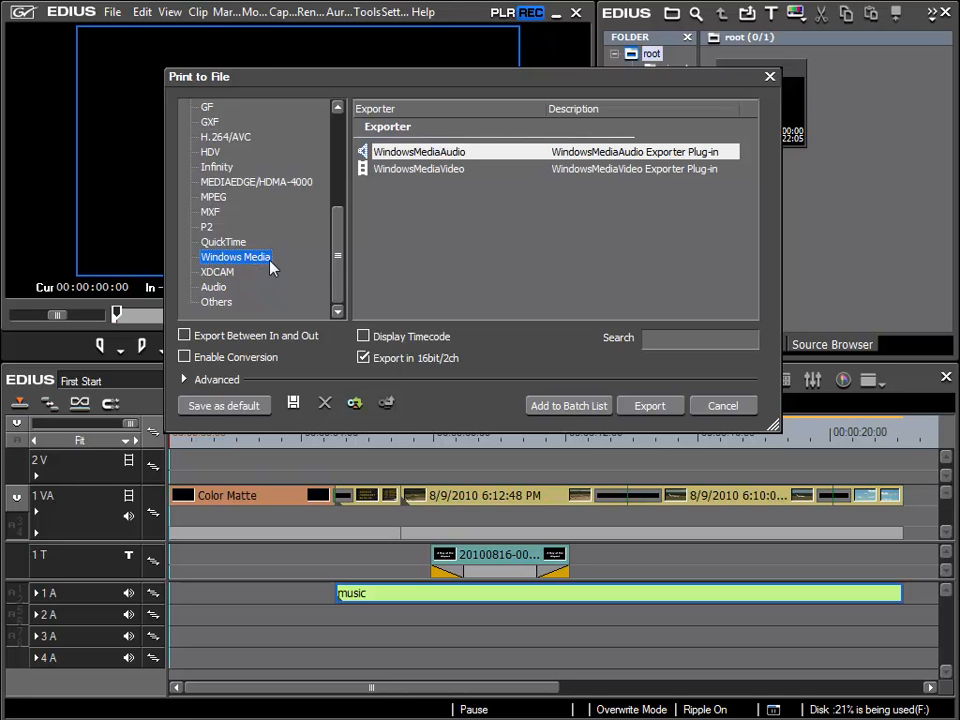
{"action": "mouse_move", "coordinate": [252, 264]}
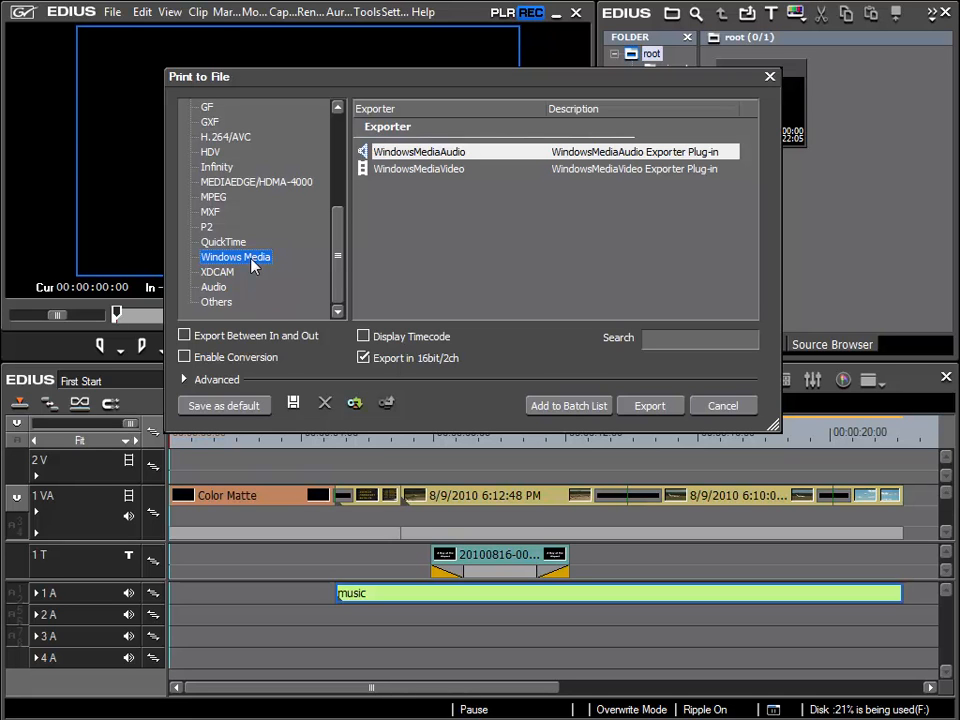
{"action": "mouse_move", "coordinate": [418, 178]}
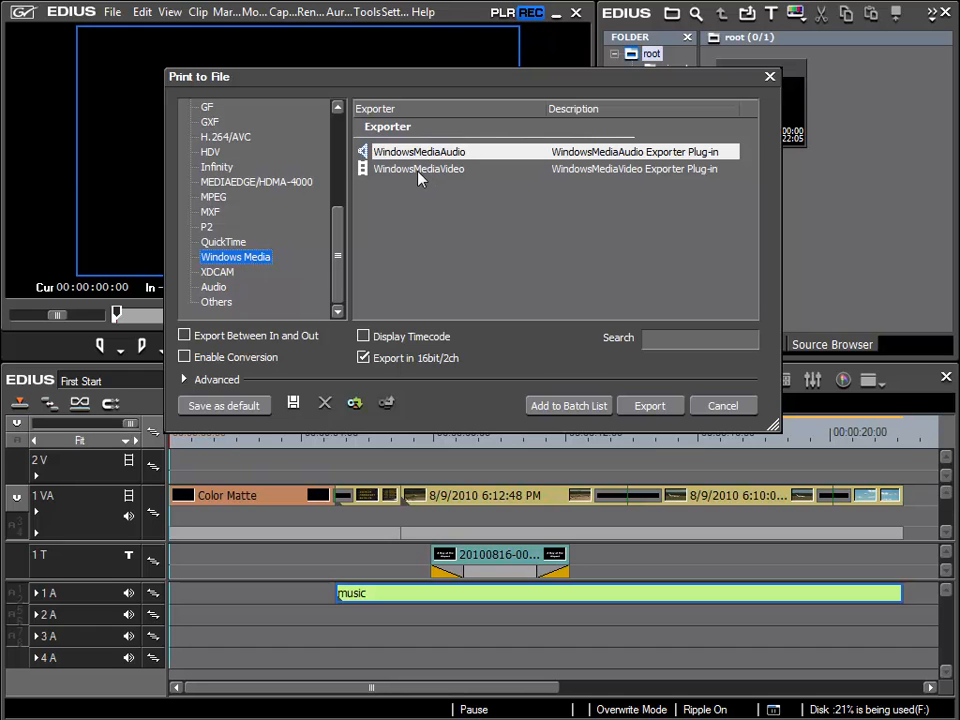
{"action": "left_click", "coordinate": [420, 168]}
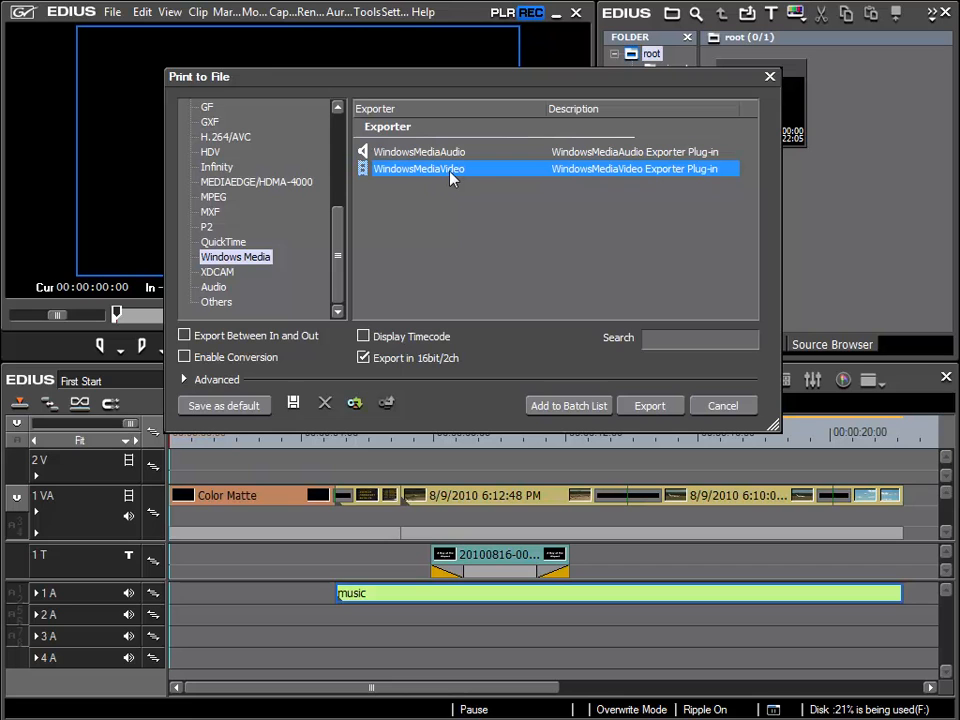
{"action": "mouse_move", "coordinate": [660, 414]}
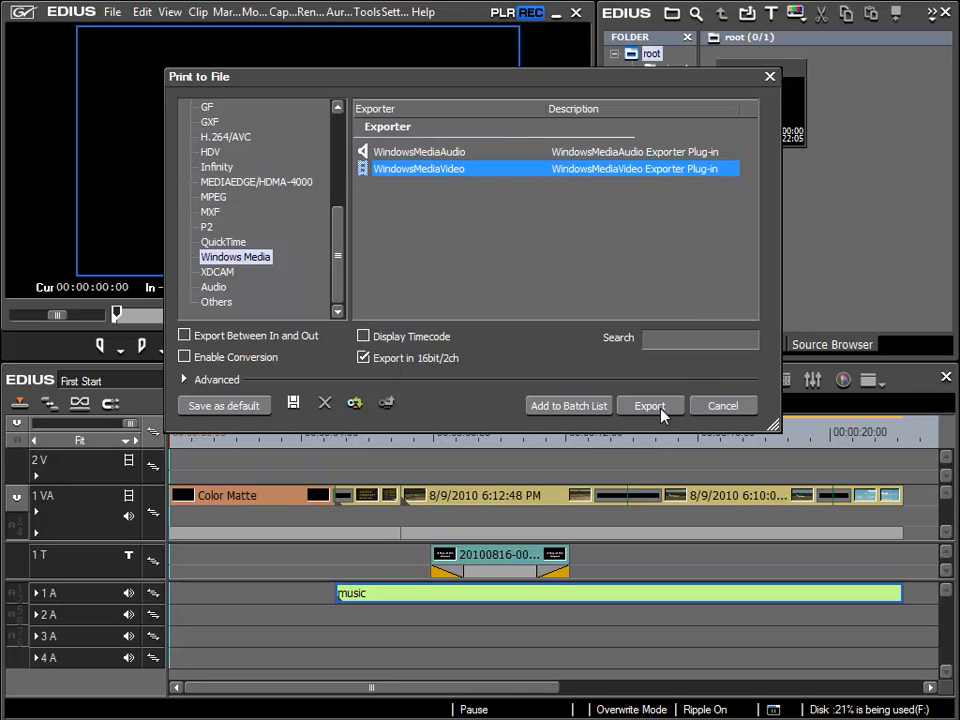
{"action": "mouse_move", "coordinate": [600, 328]}
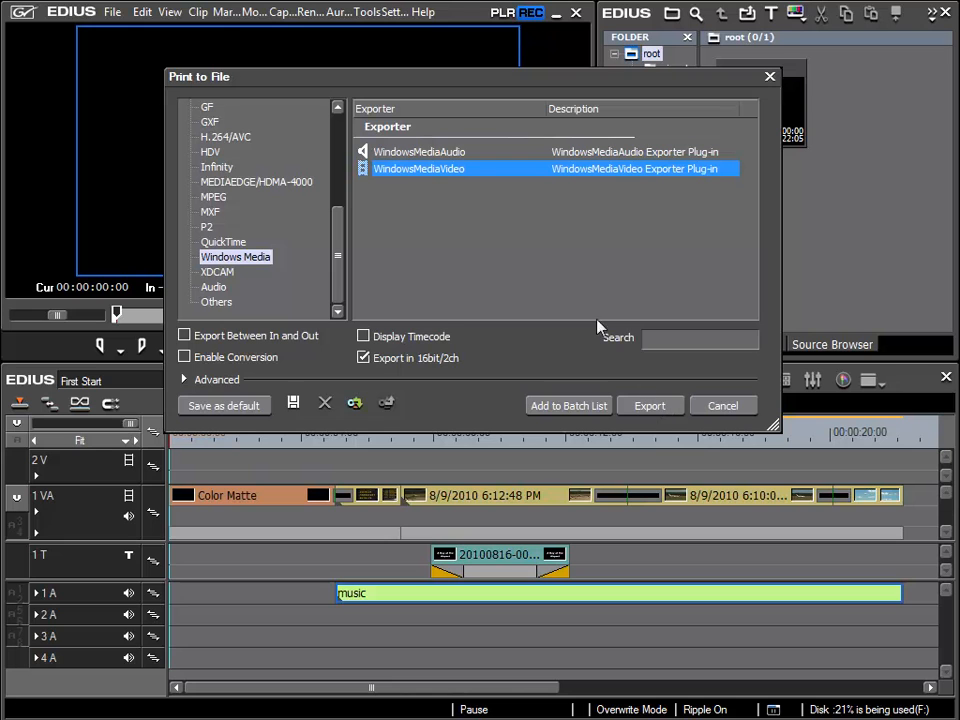
{"action": "mouse_move", "coordinate": [224, 252]}
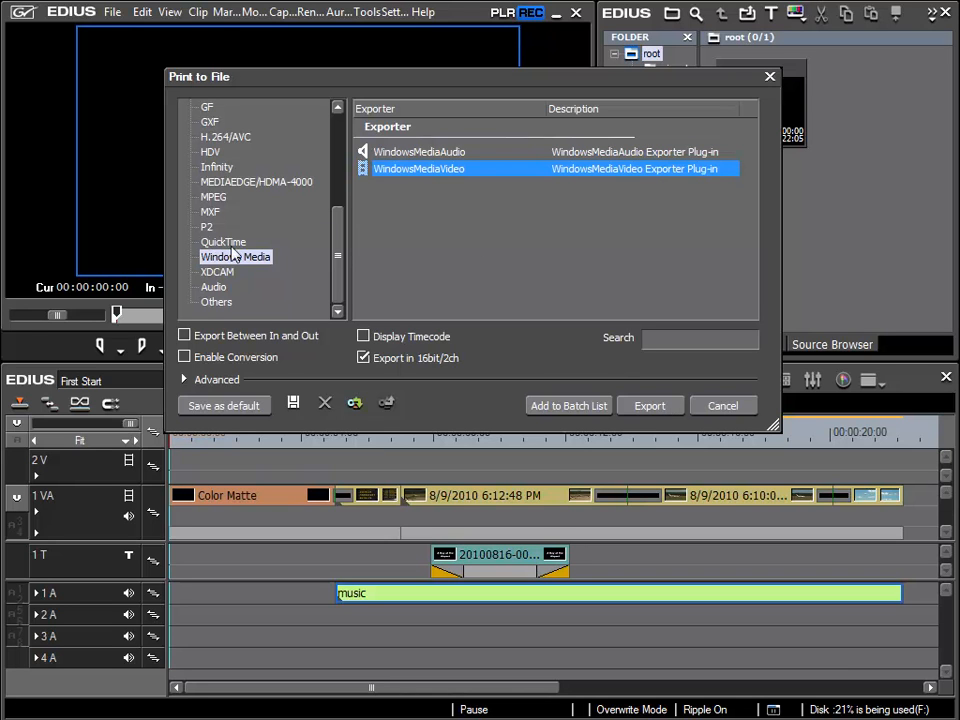
{"action": "mouse_move", "coordinate": [490, 280]}
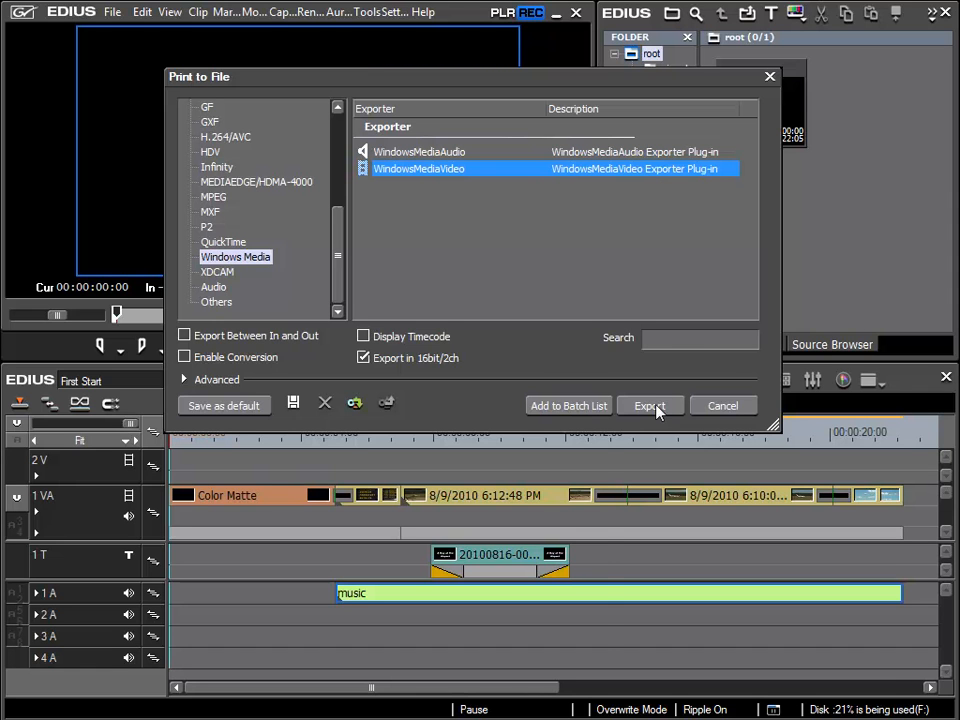
{"action": "left_click", "coordinate": [648, 404]}
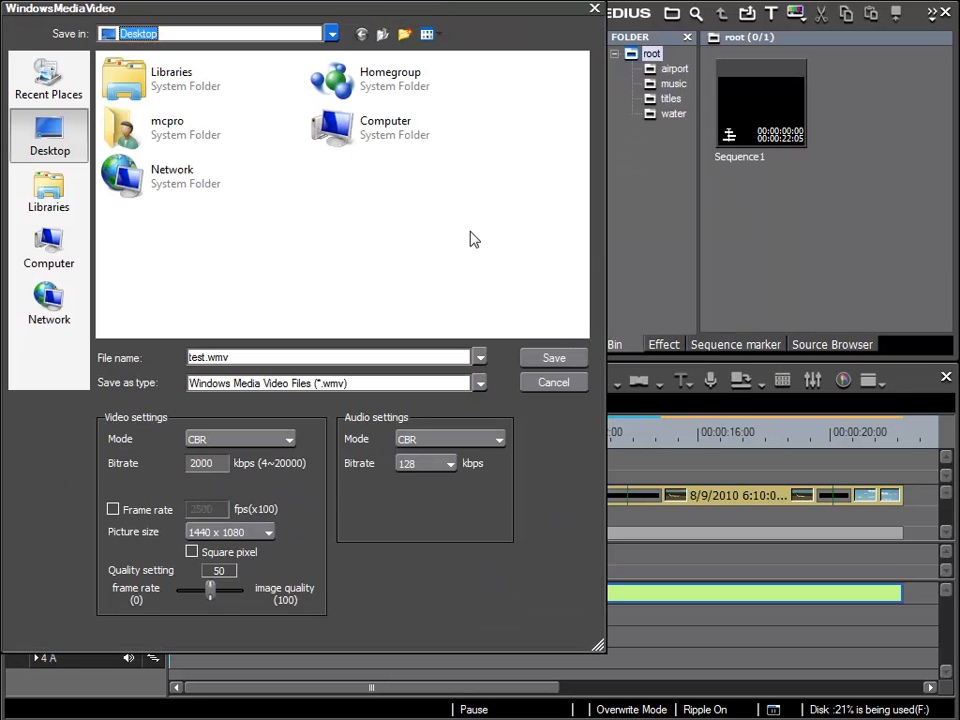
{"action": "mouse_move", "coordinate": [324, 206]}
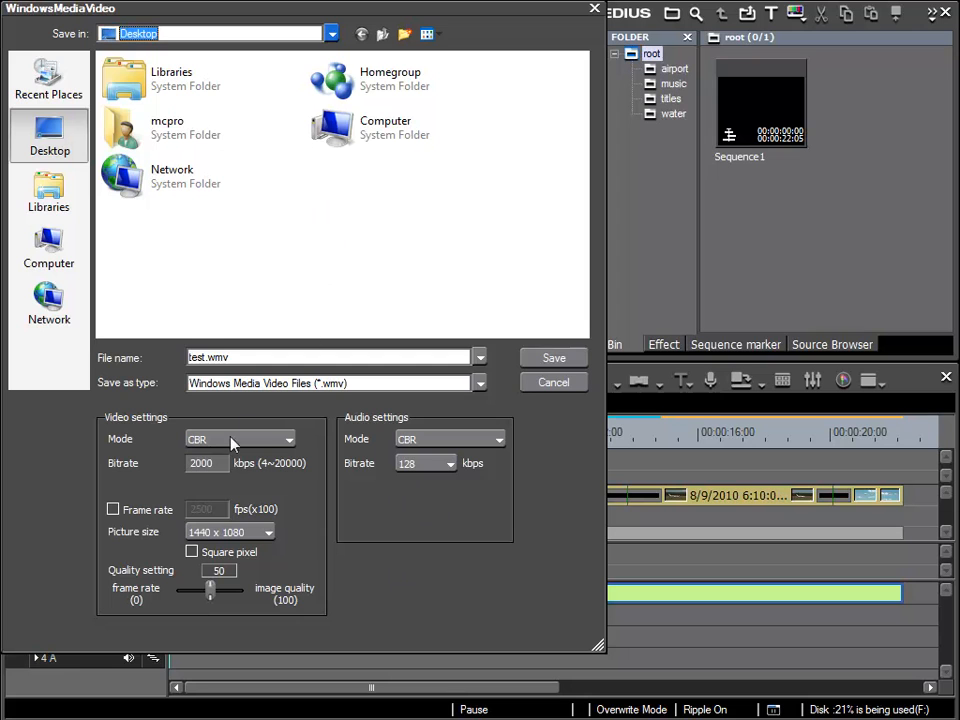
{"action": "mouse_move", "coordinate": [212, 590]}
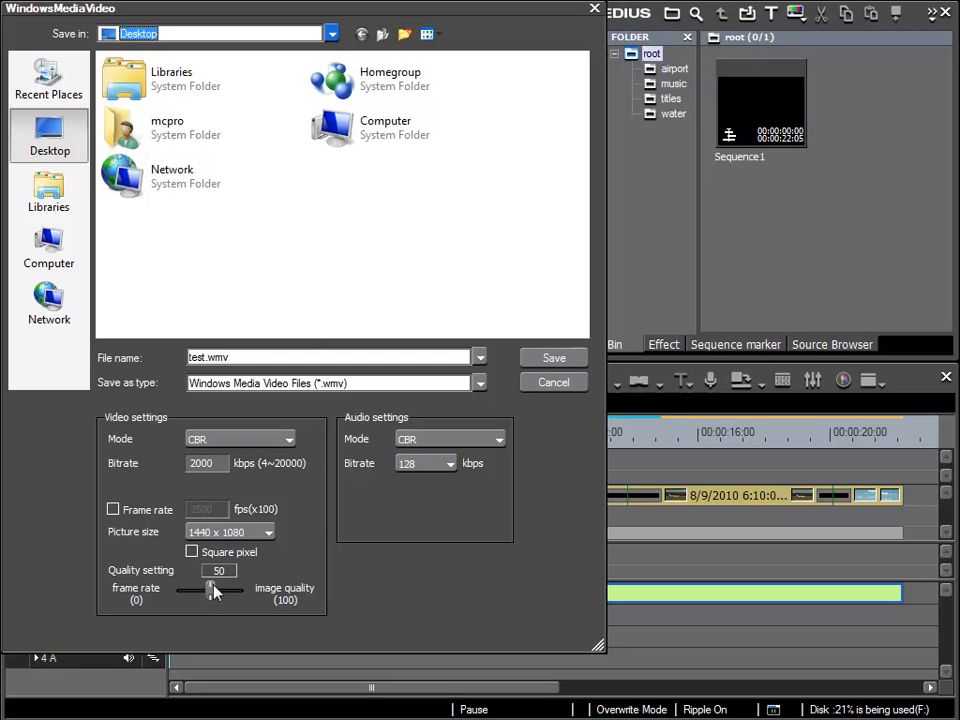